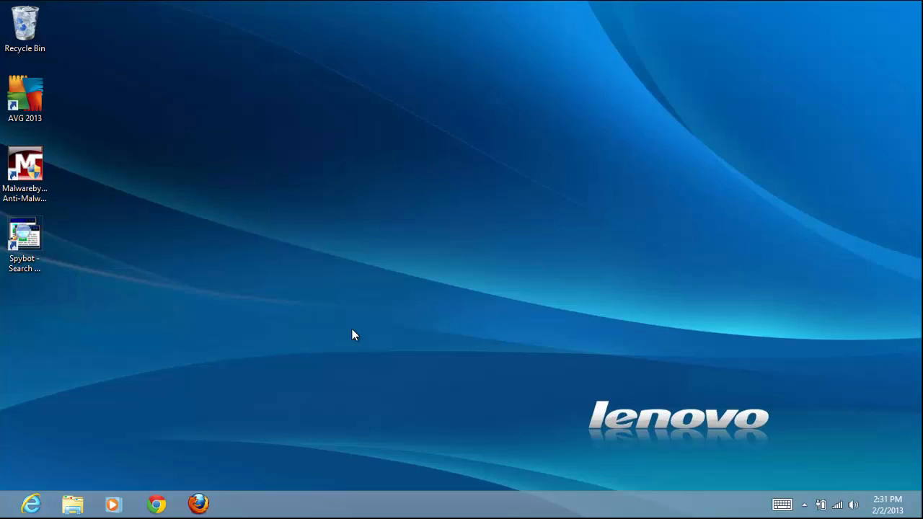
# Search apps for 'run' and launch the Run dialog
pyautogui.press('win+q')
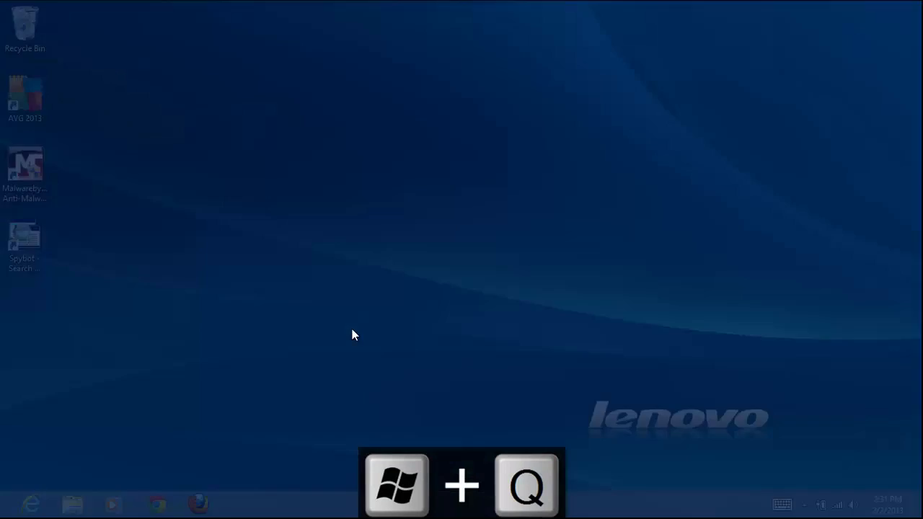
pyautogui.write('run')
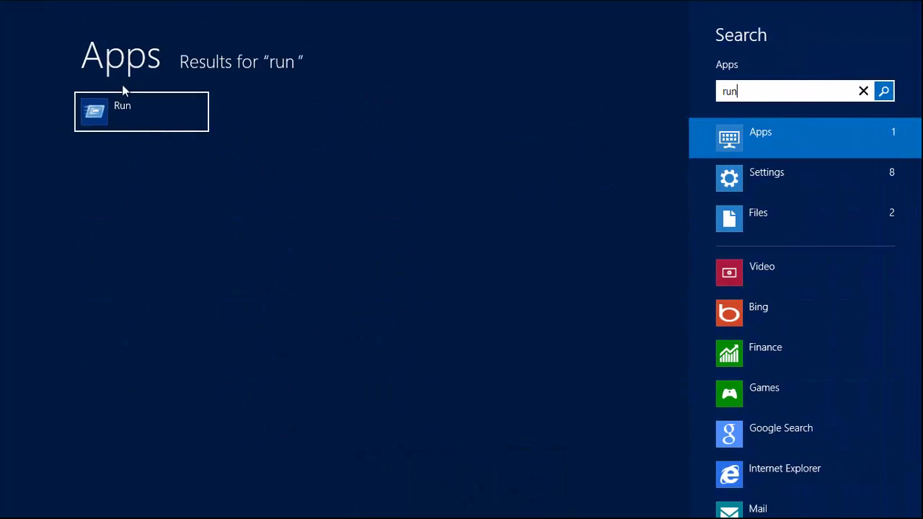
pyautogui.click(141, 111)
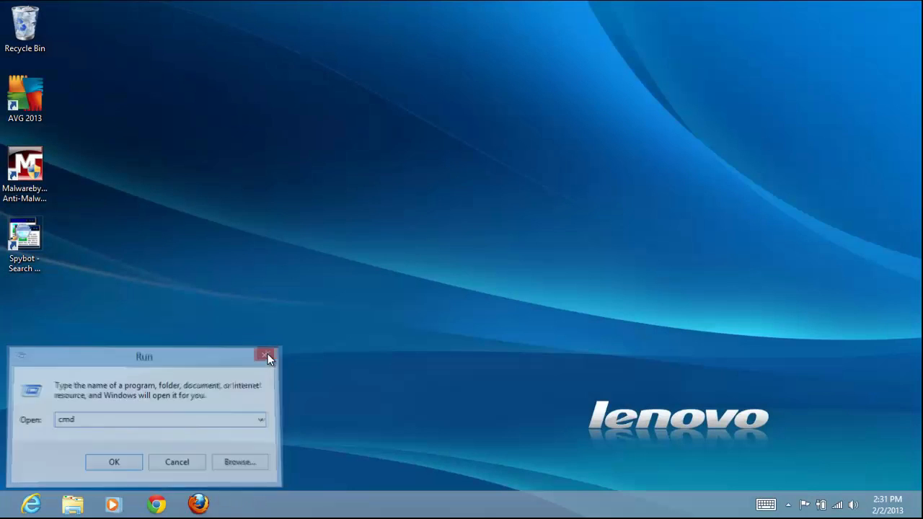
# Run 'netplwiz' to bring up the User Accounts window
pyautogui.click(265, 356)
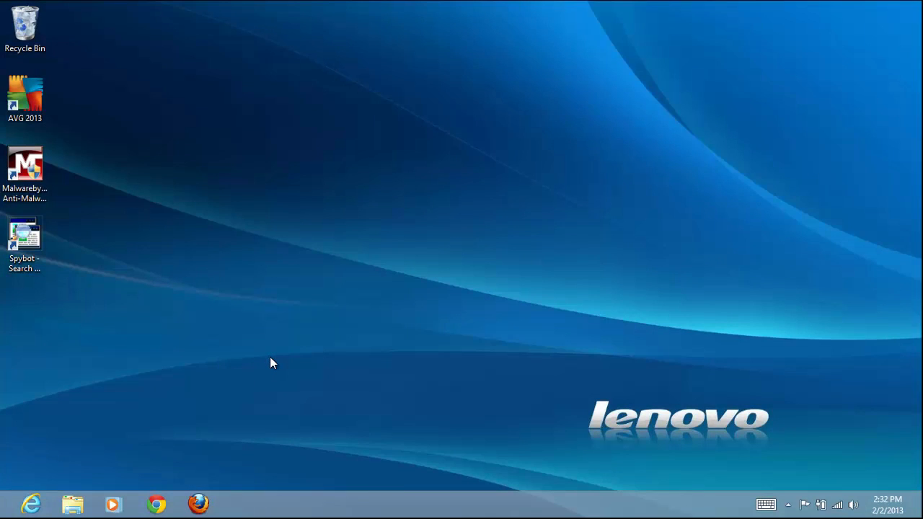
pyautogui.press('Win+r')
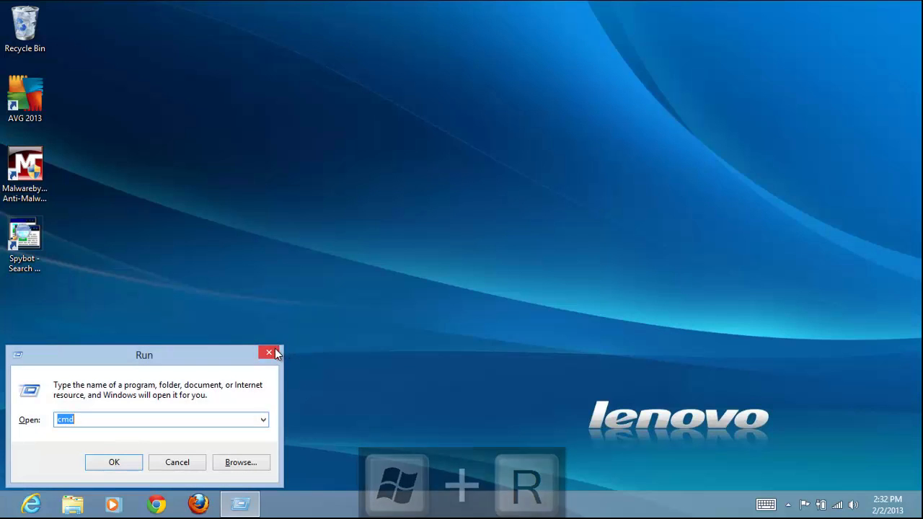
pyautogui.click(268, 353)
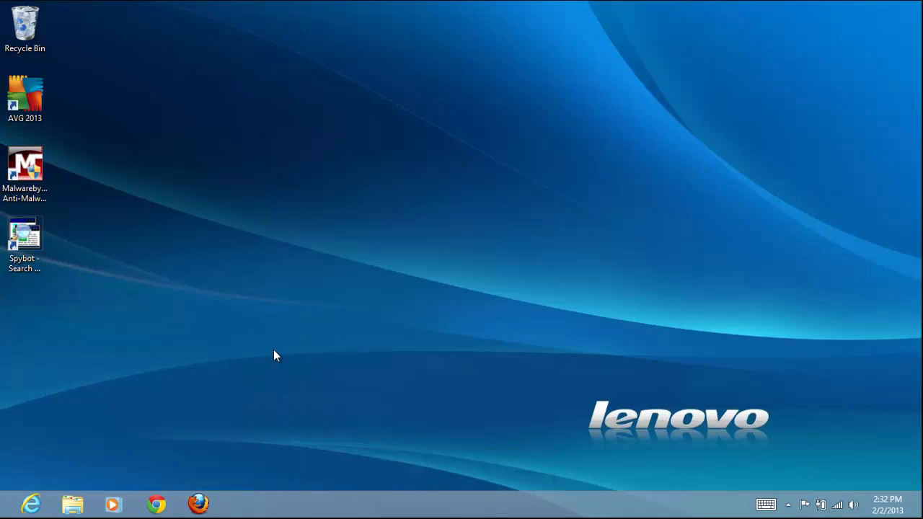
pyautogui.press('win+x')
pyautogui.write('ne')
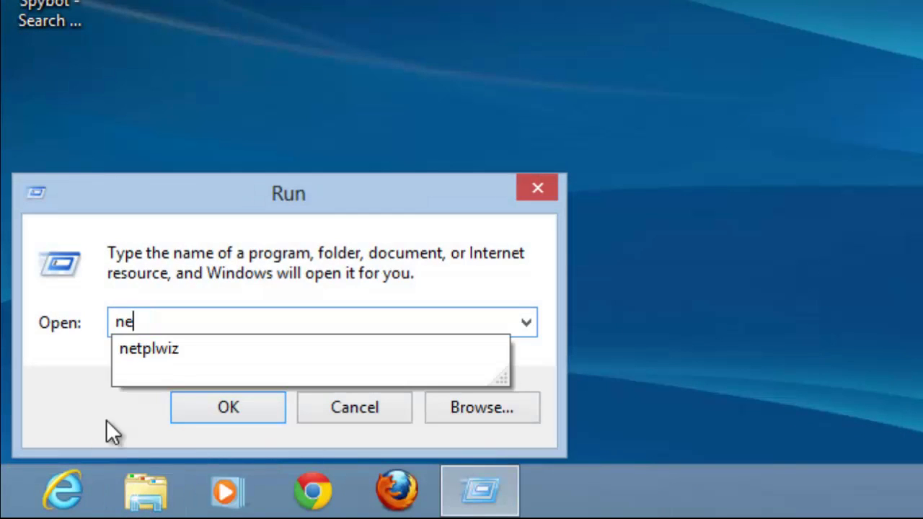
pyautogui.write('tplwiz')
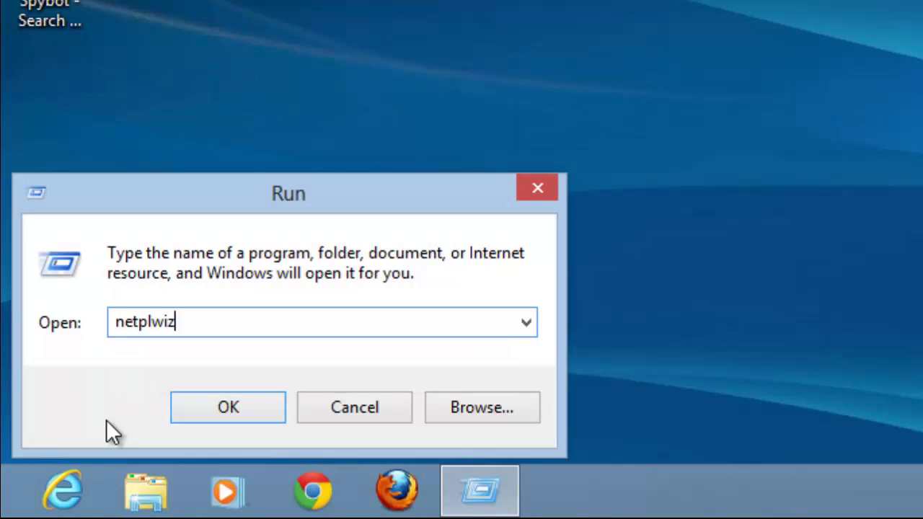
pyautogui.click(227, 407)
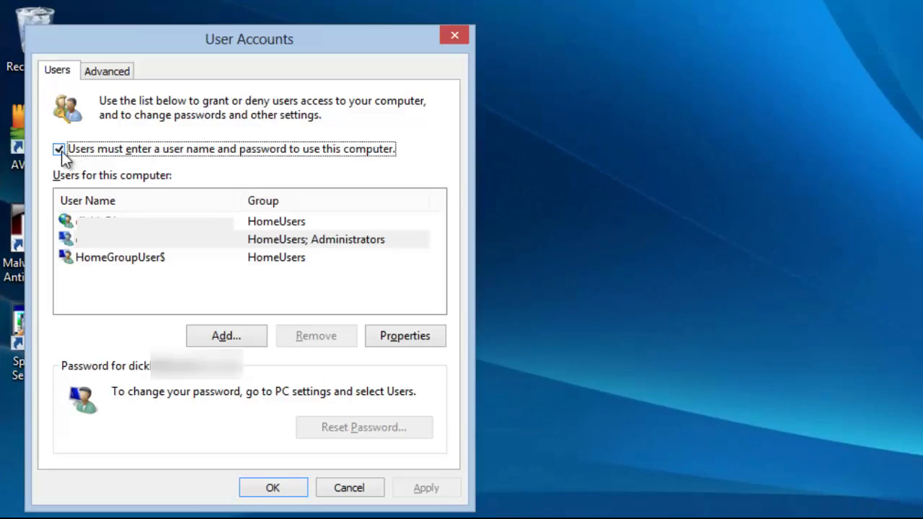
# Uncheck 'Users must enter a user name and password' and select the administrator account
pyautogui.click(58, 149)
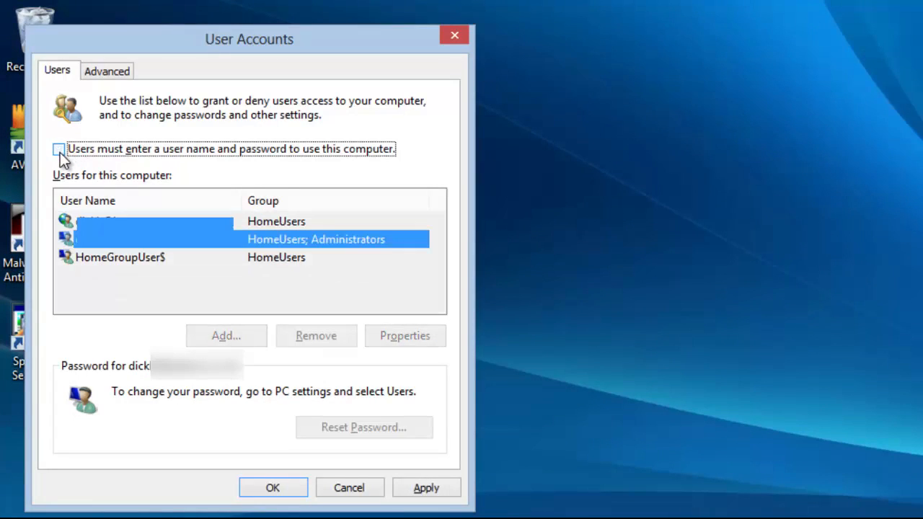
pyautogui.click(58, 148)
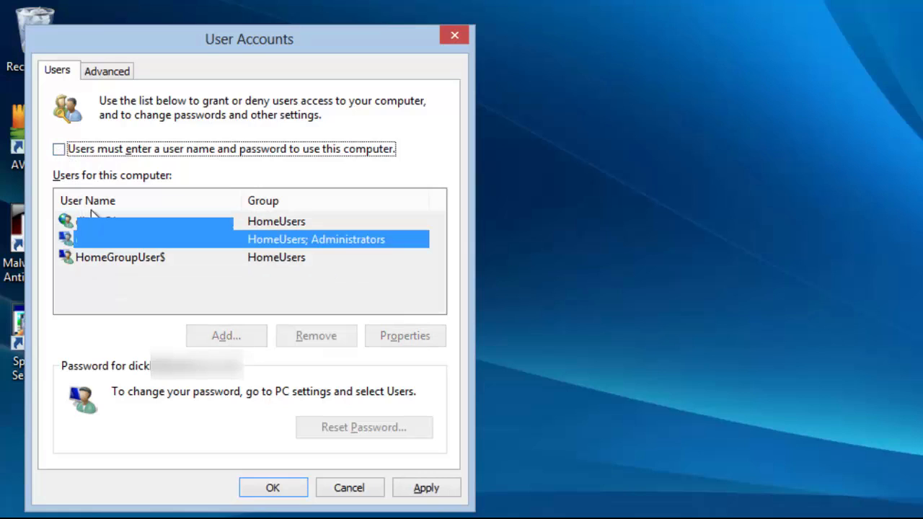
pyautogui.moveTo(115, 248)
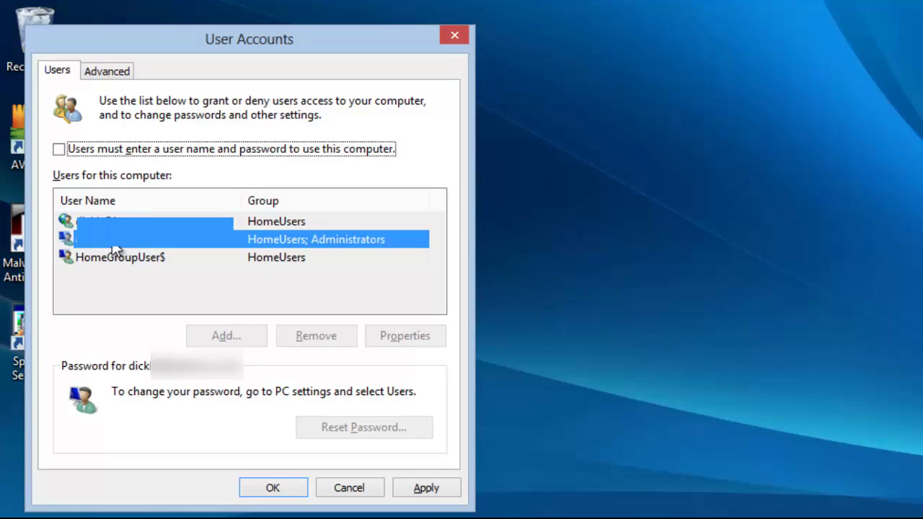
pyautogui.moveTo(106, 249)
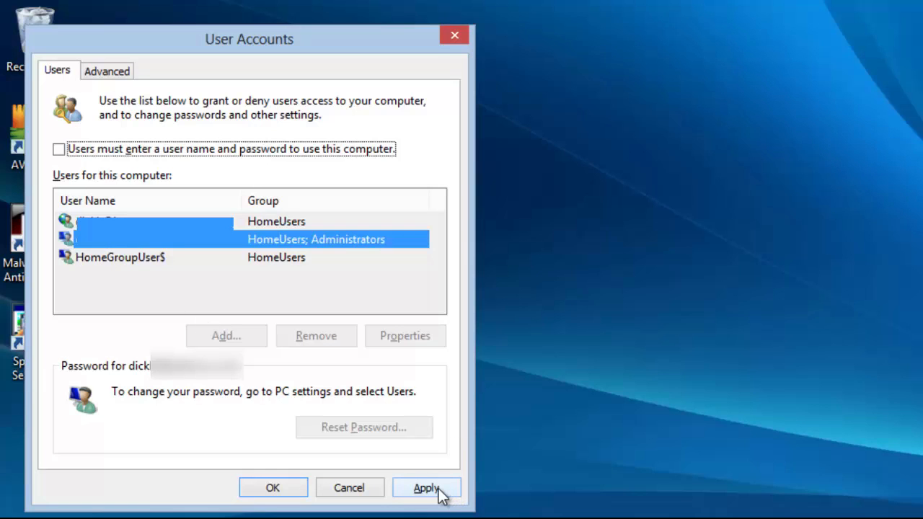
# Apply the change and confirm user Dick's password twice for automatic sign-in
pyautogui.click(426, 487)
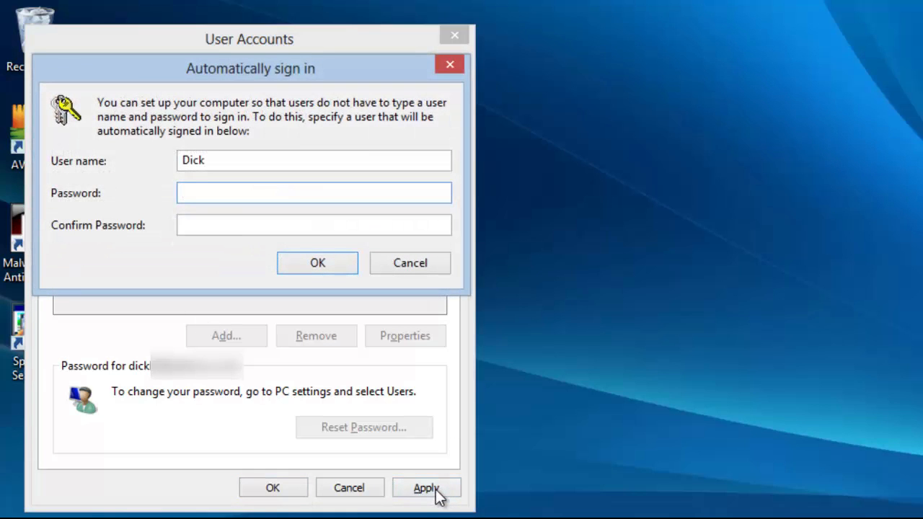
pyautogui.write('••••')
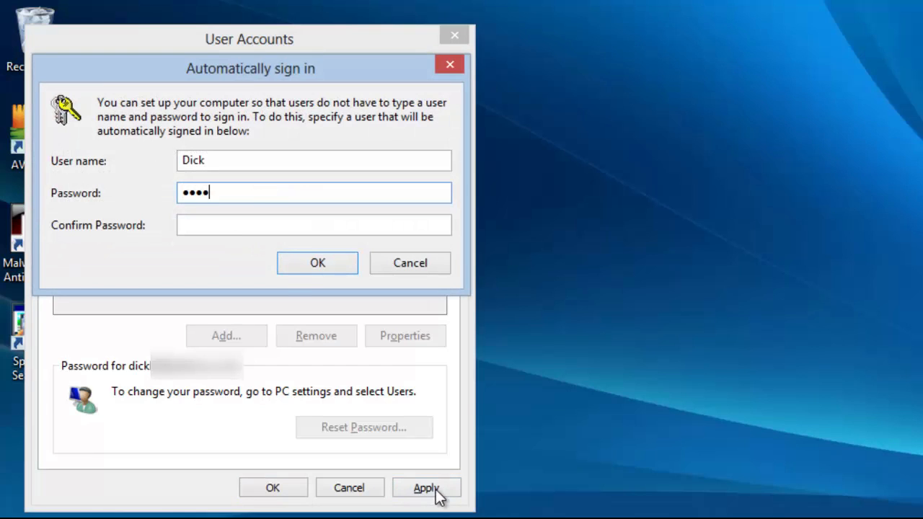
pyautogui.write('••••')
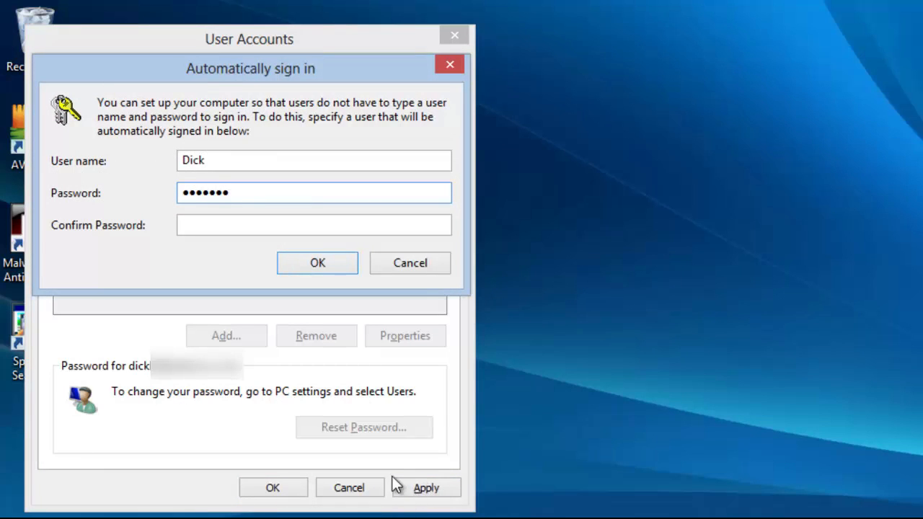
pyautogui.click(314, 224)
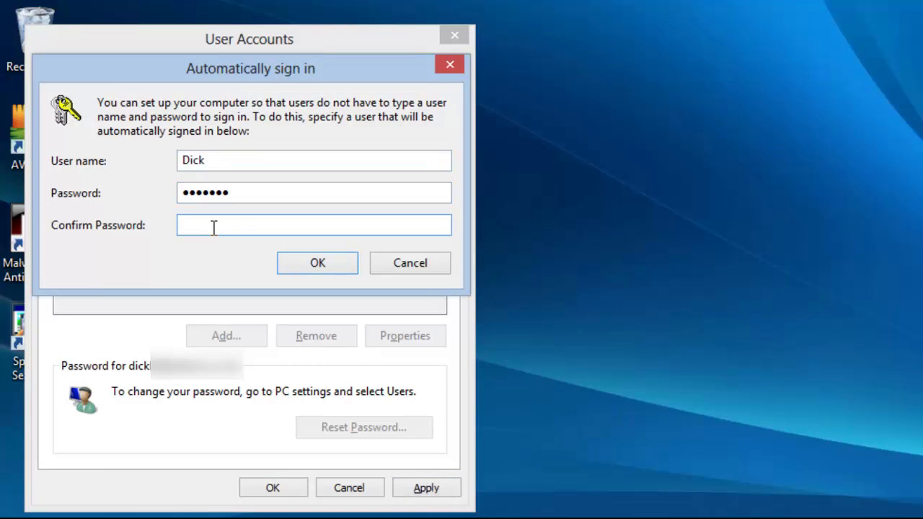
pyautogui.write('••••')
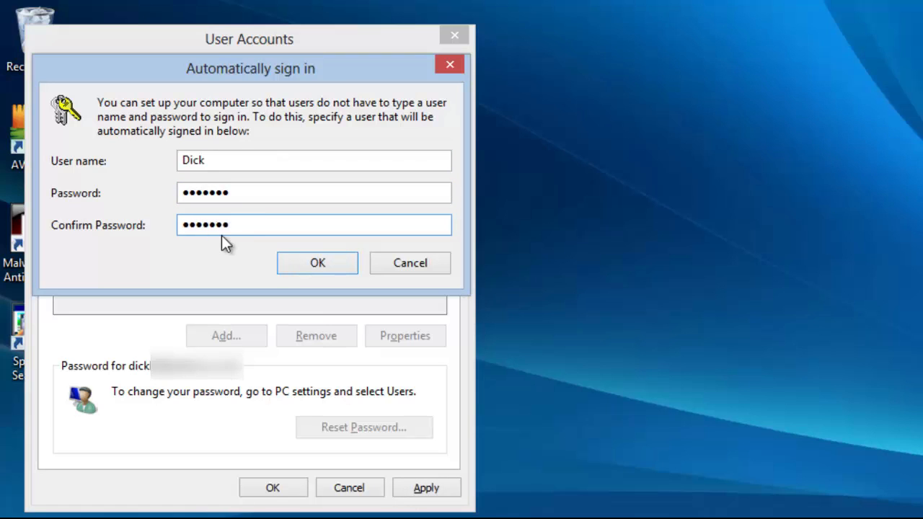
pyautogui.click(317, 263)
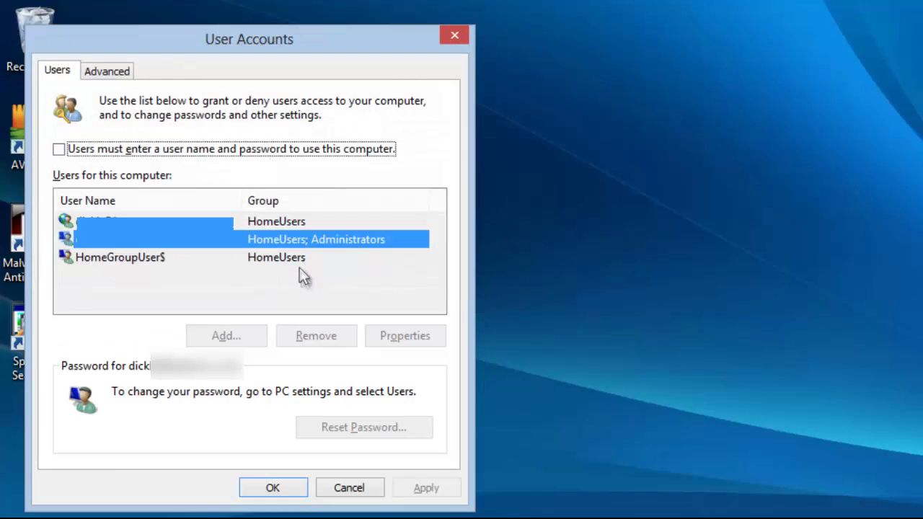